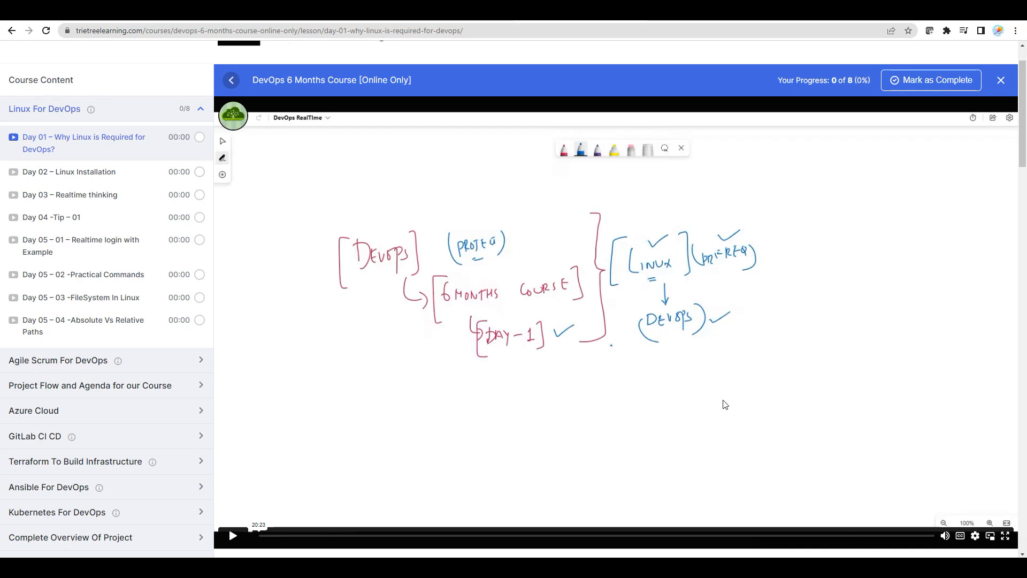
pyautogui.moveTo(596, 402)
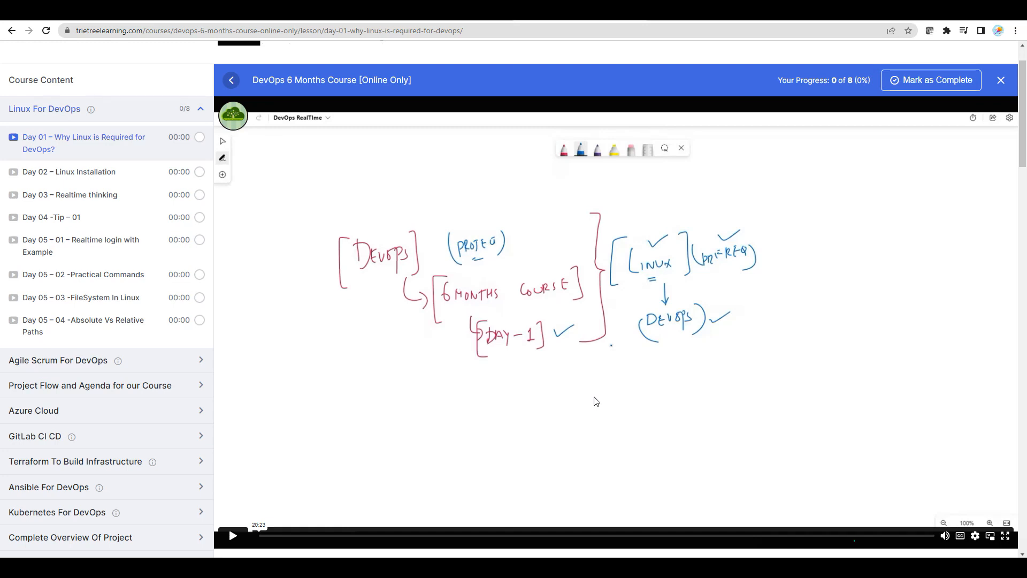
pyautogui.moveTo(452, 397)
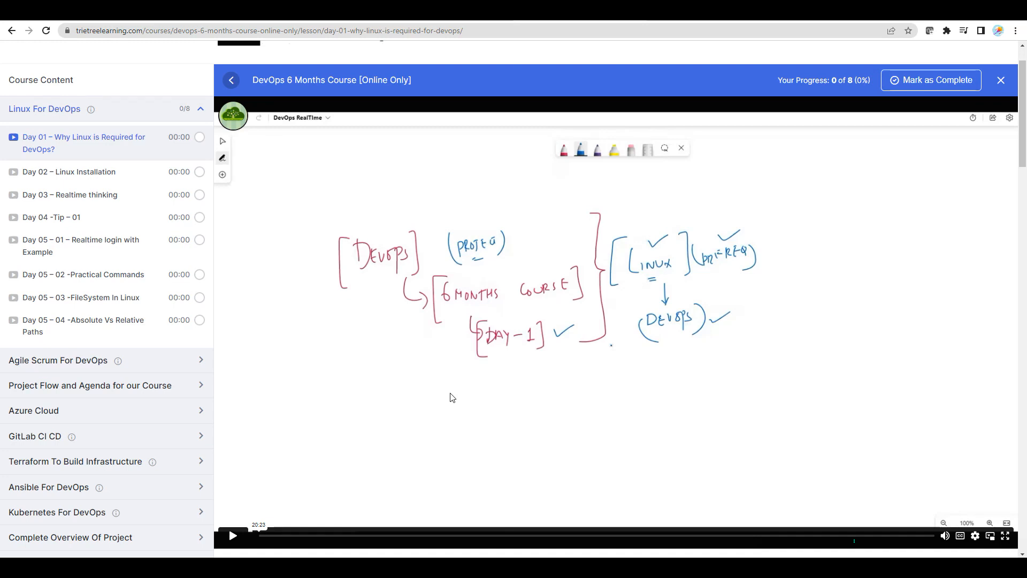
pyautogui.moveTo(184, 218)
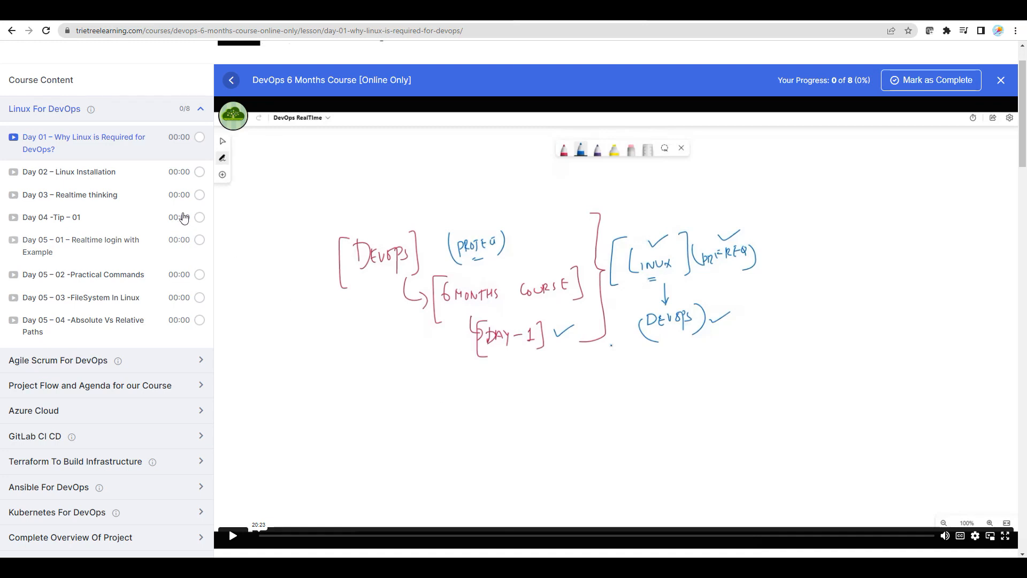
pyautogui.moveTo(102, 149)
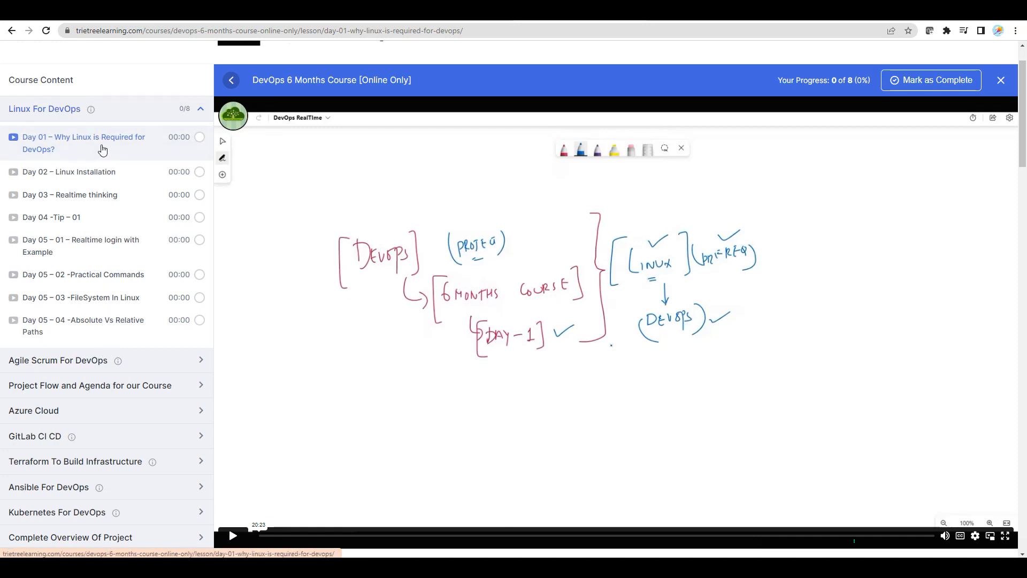
pyautogui.moveTo(83, 326)
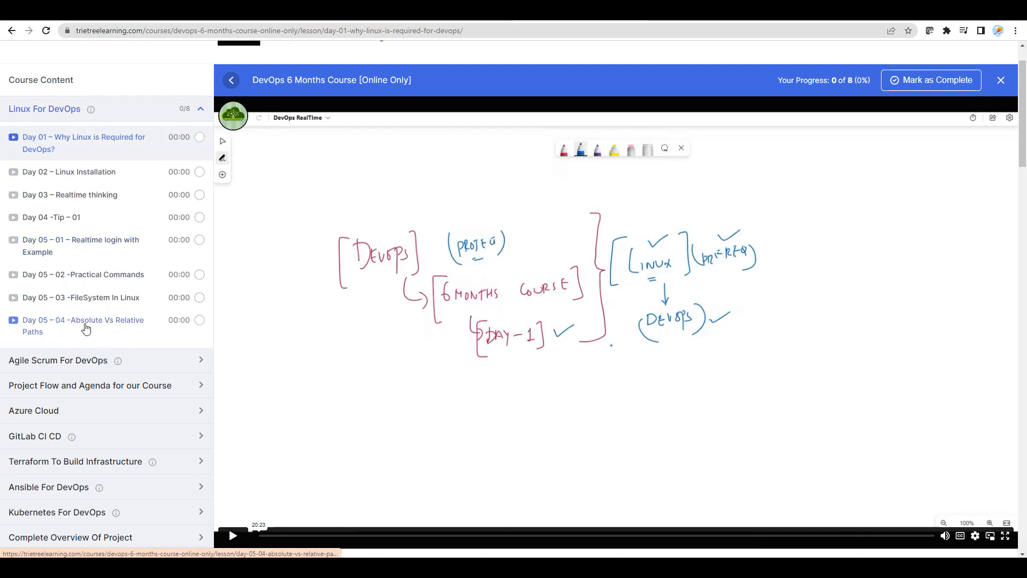
pyautogui.moveTo(111, 246)
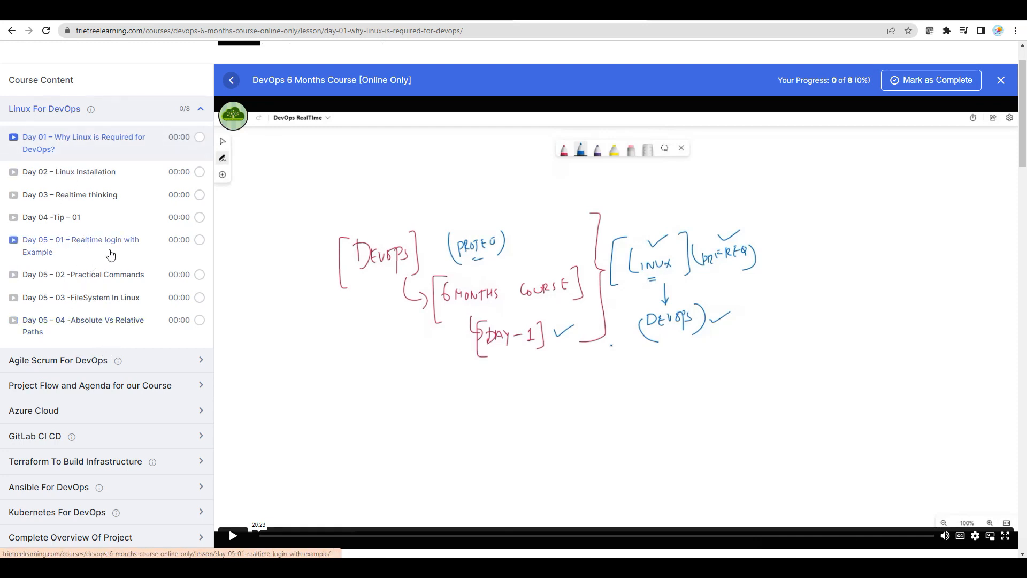
# - Play the Day 05–01 Realtime login lesson, skip ahead, and pause at the SSH terminal demo
pyautogui.click(84, 274)
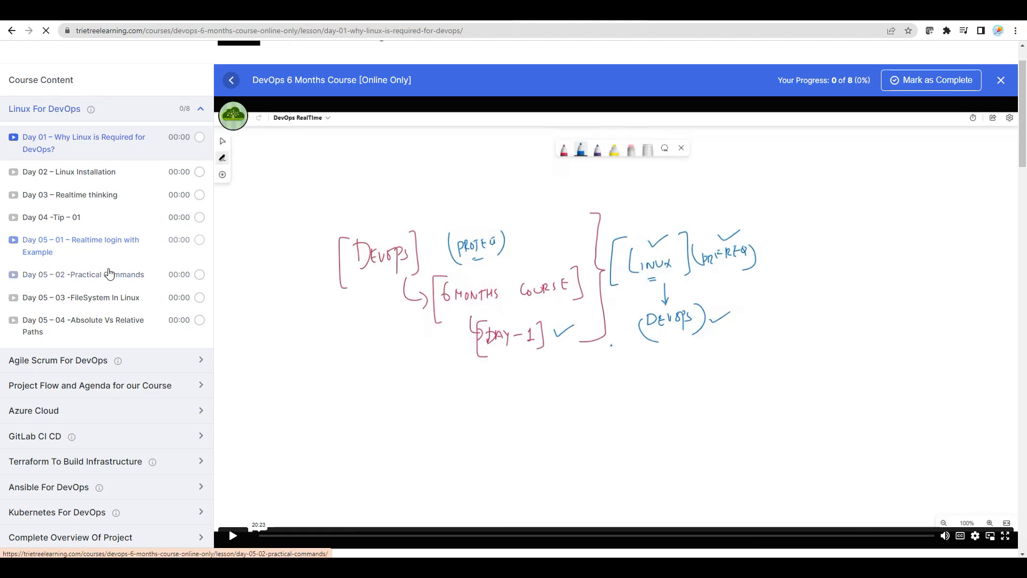
pyautogui.click(79, 245)
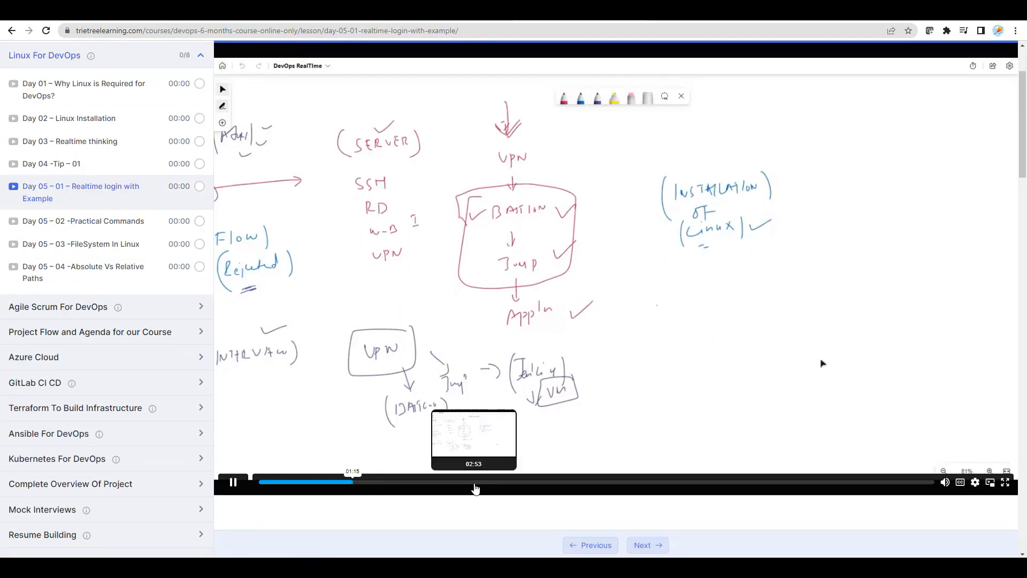
pyautogui.click(475, 483)
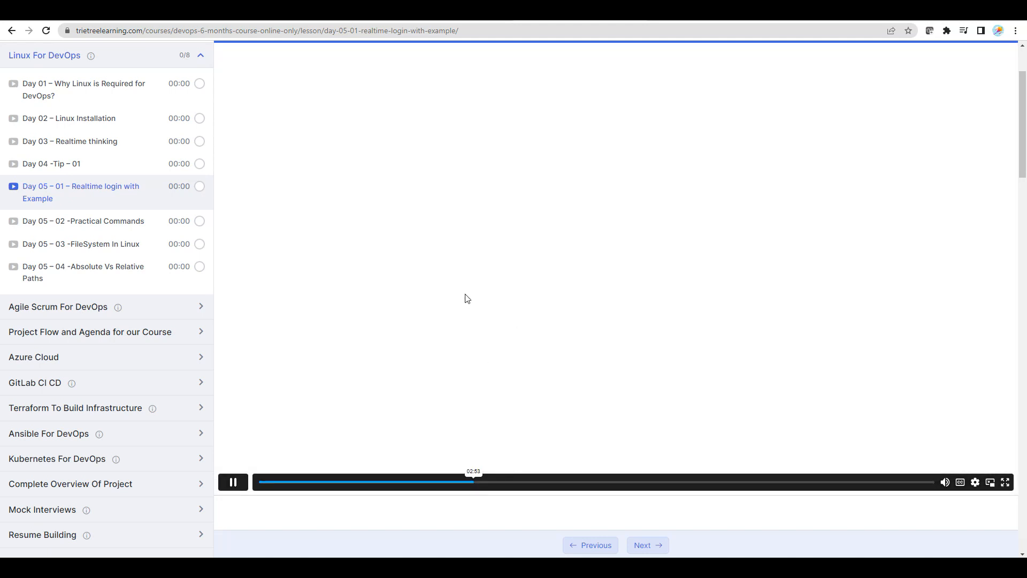
pyautogui.moveTo(443, 291)
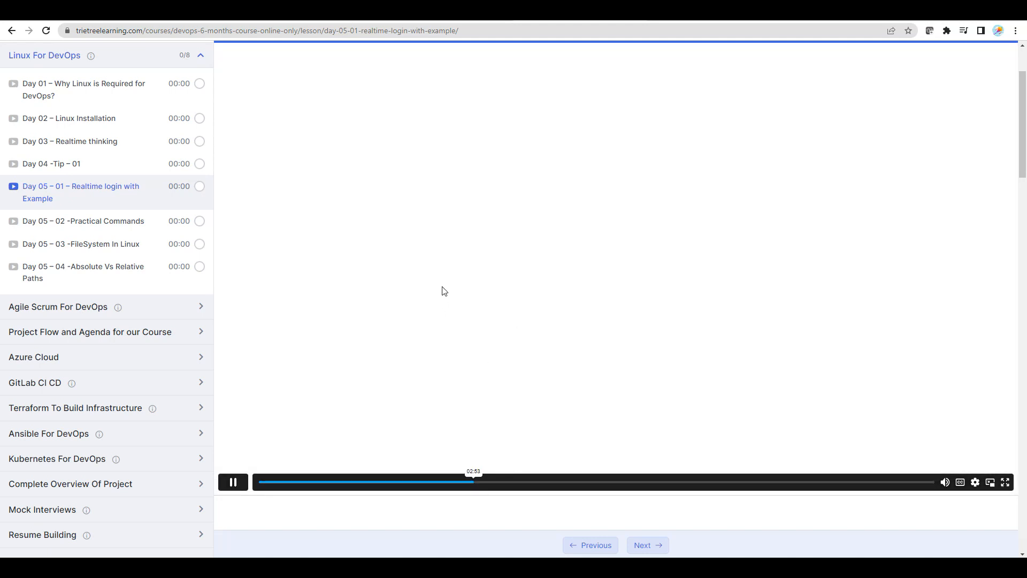
pyautogui.moveTo(433, 387)
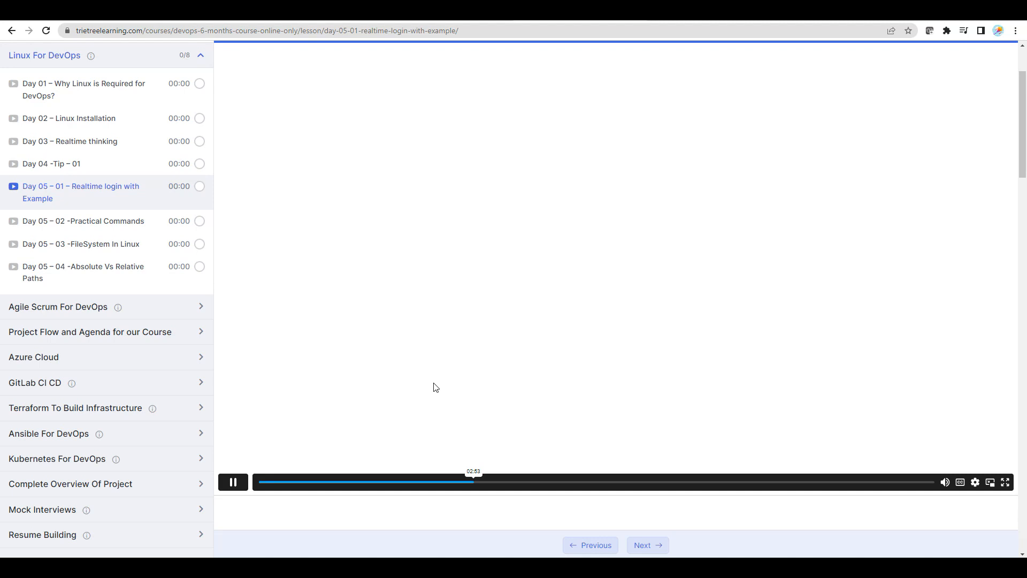
pyautogui.moveTo(529, 483)
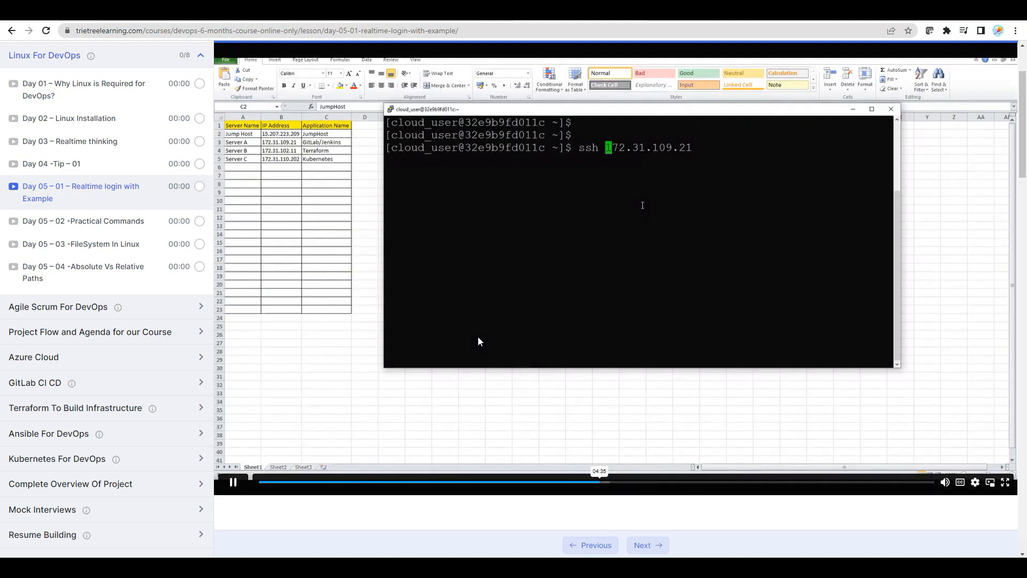
pyautogui.click(233, 482)
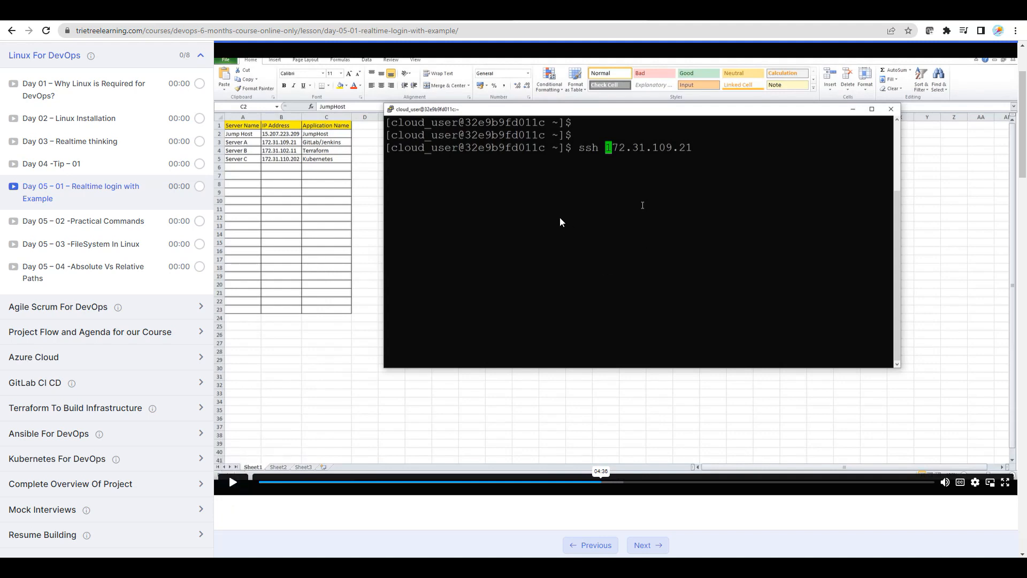
pyautogui.moveTo(82, 221)
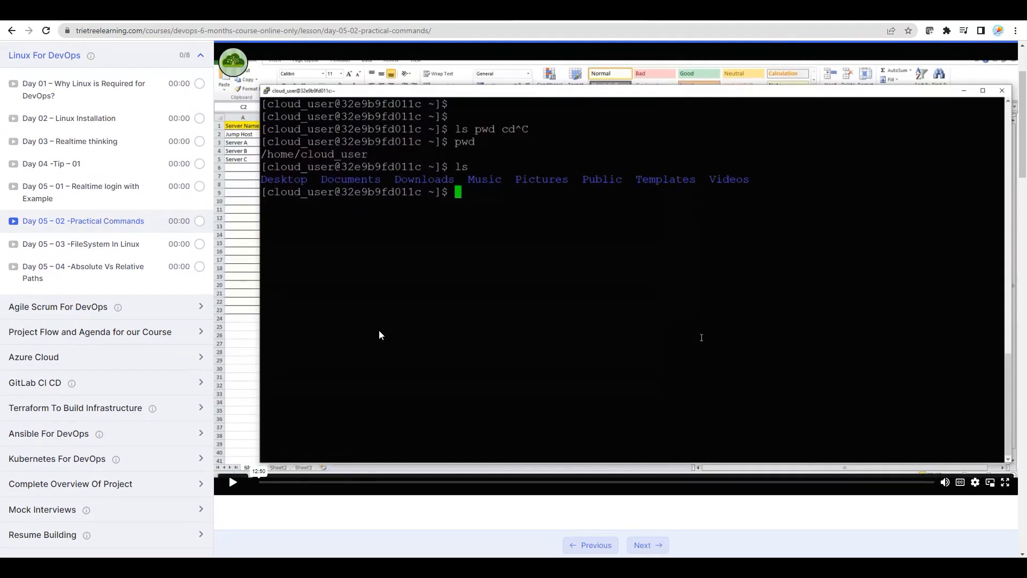
pyautogui.moveTo(81, 244)
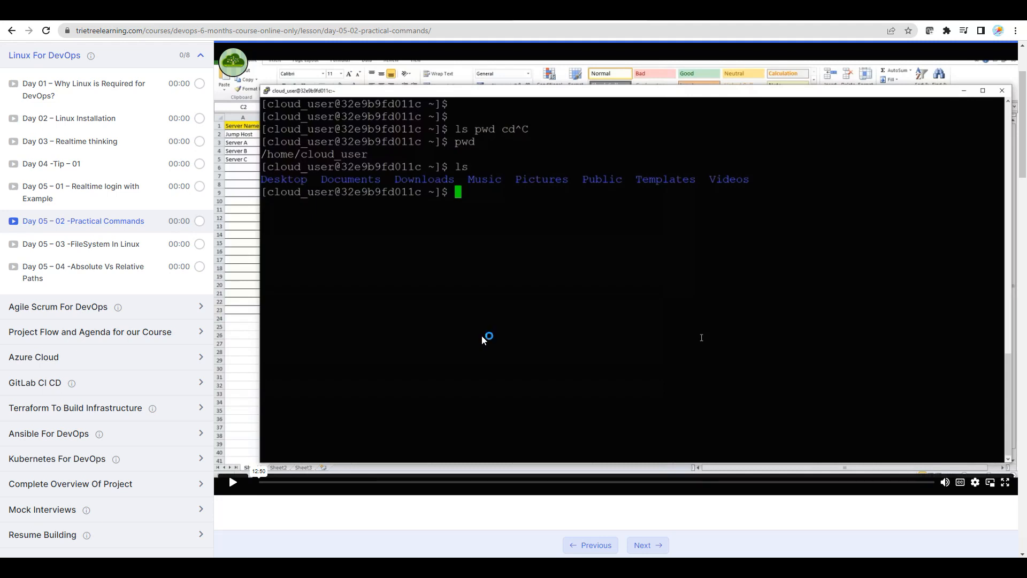
pyautogui.moveTo(483, 341)
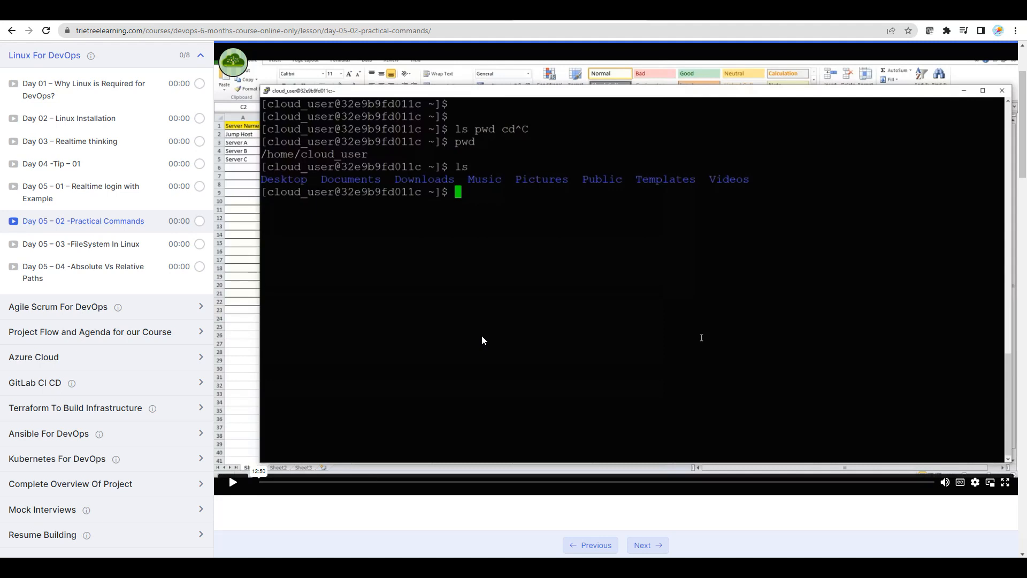
pyautogui.moveTo(81, 244)
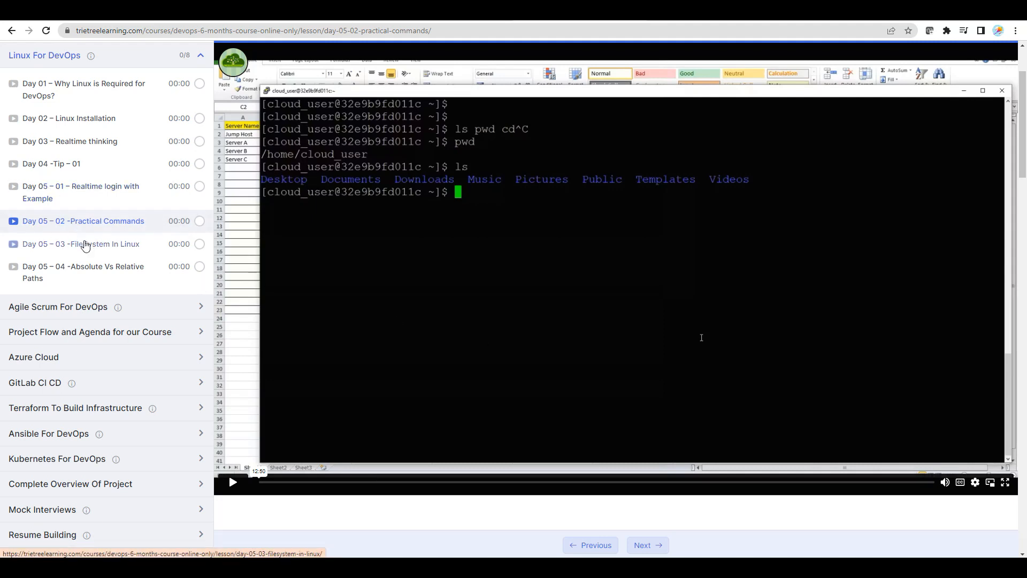
pyautogui.moveTo(94, 287)
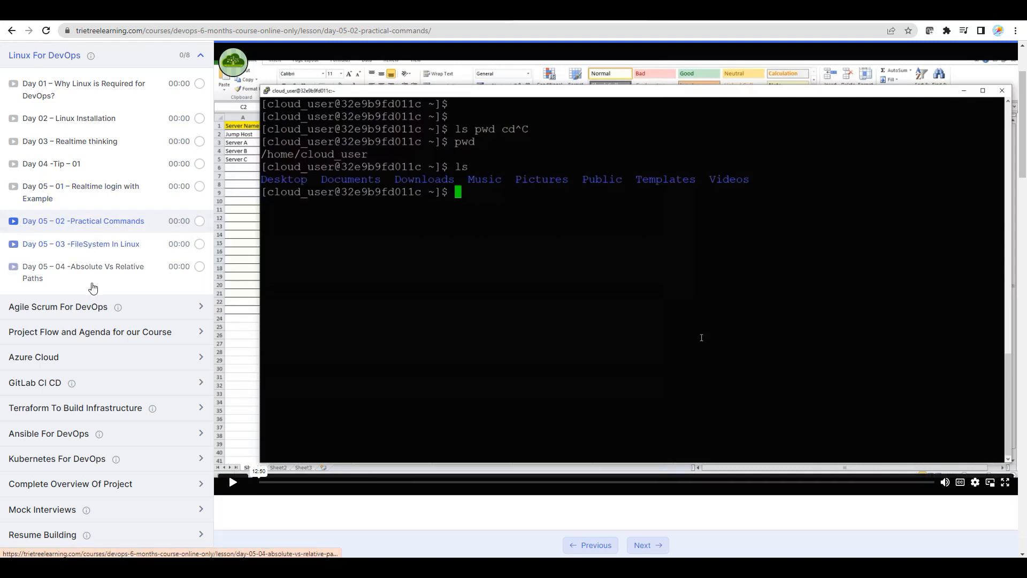
pyautogui.moveTo(102, 225)
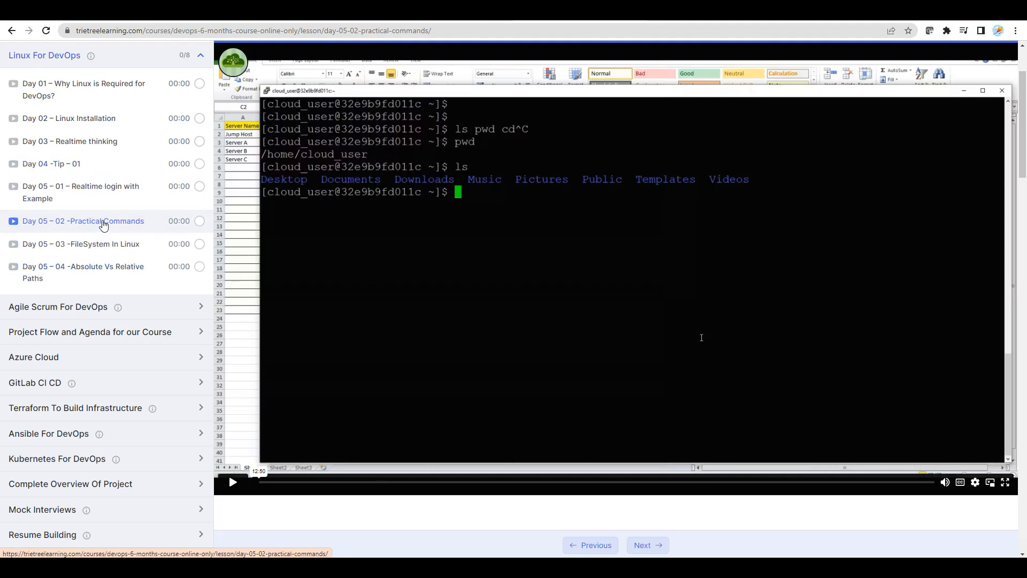
pyautogui.moveTo(126, 286)
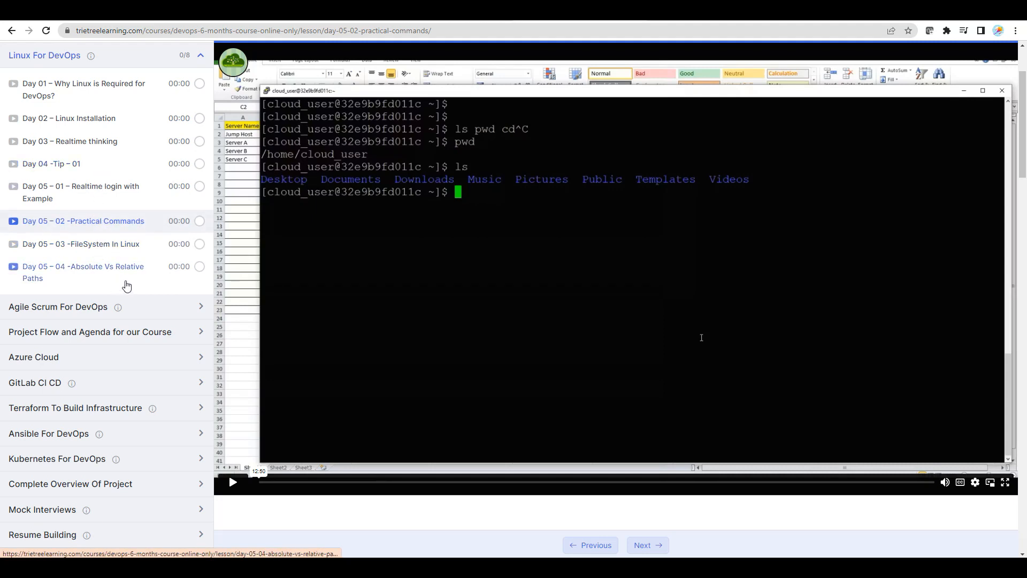
pyautogui.moveTo(84, 90)
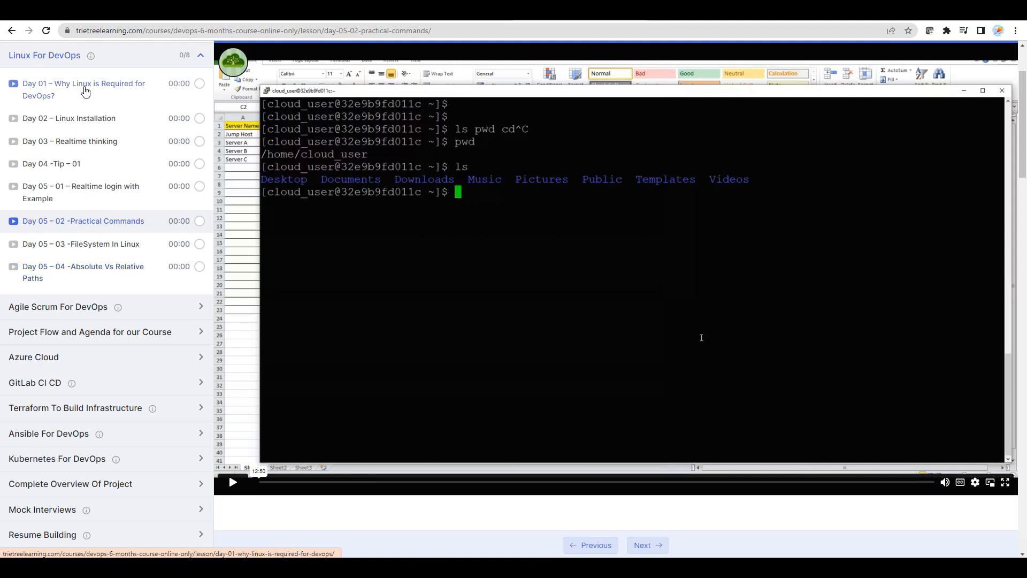
pyautogui.moveTo(377, 308)
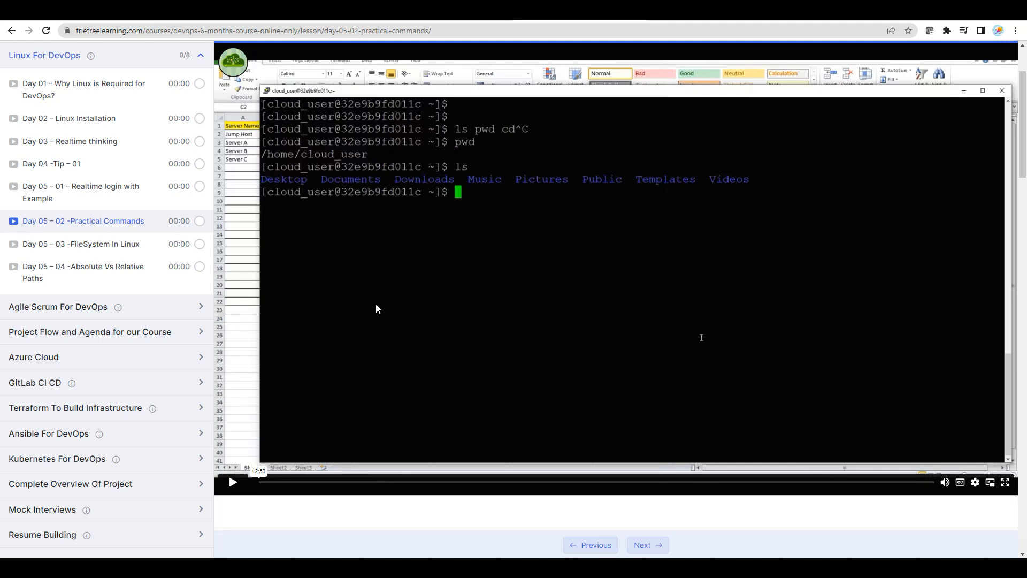
pyautogui.moveTo(328, 310)
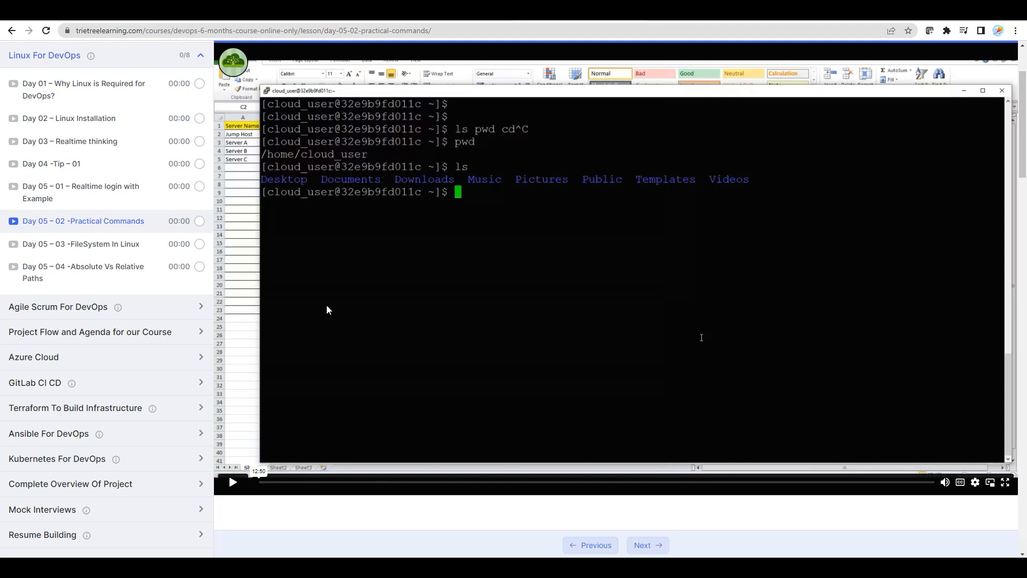
pyautogui.moveTo(347, 310)
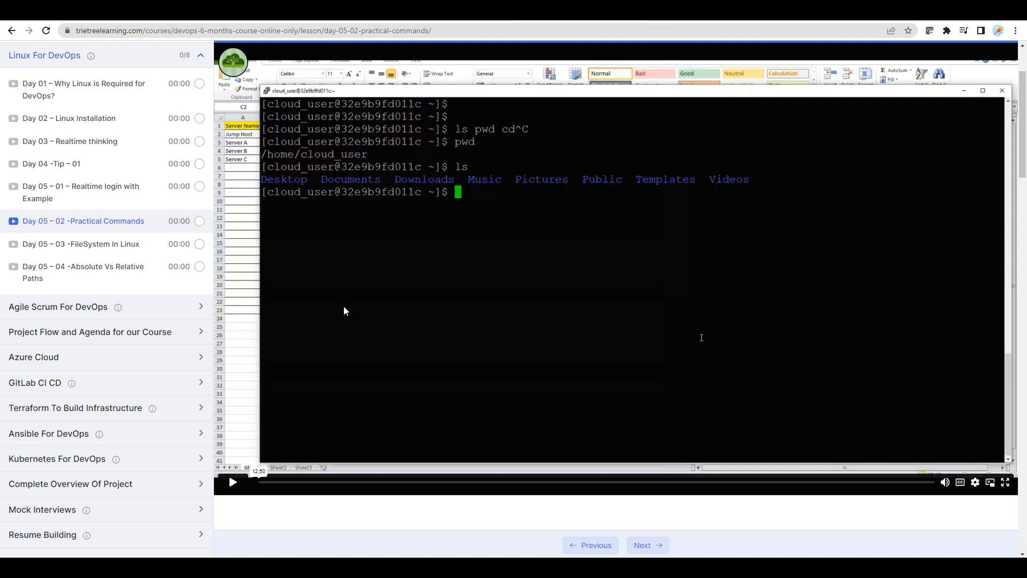
pyautogui.moveTo(327, 312)
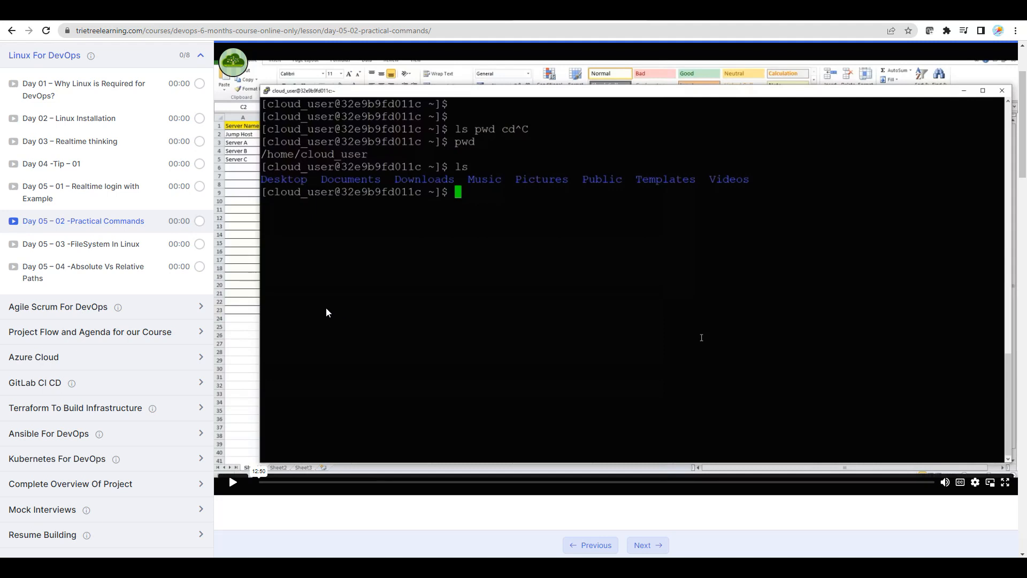
pyautogui.moveTo(467, 308)
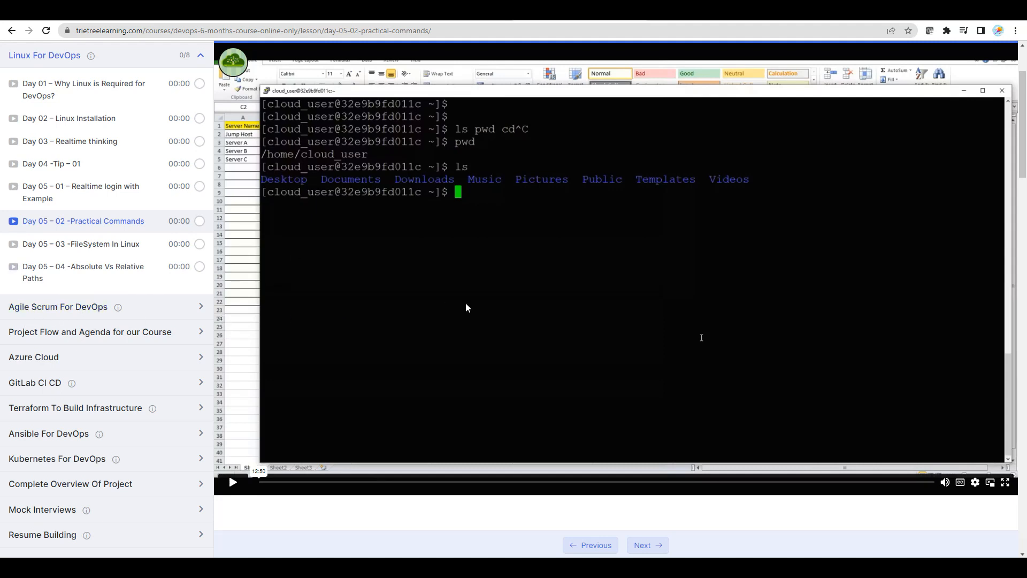
pyautogui.moveTo(434, 315)
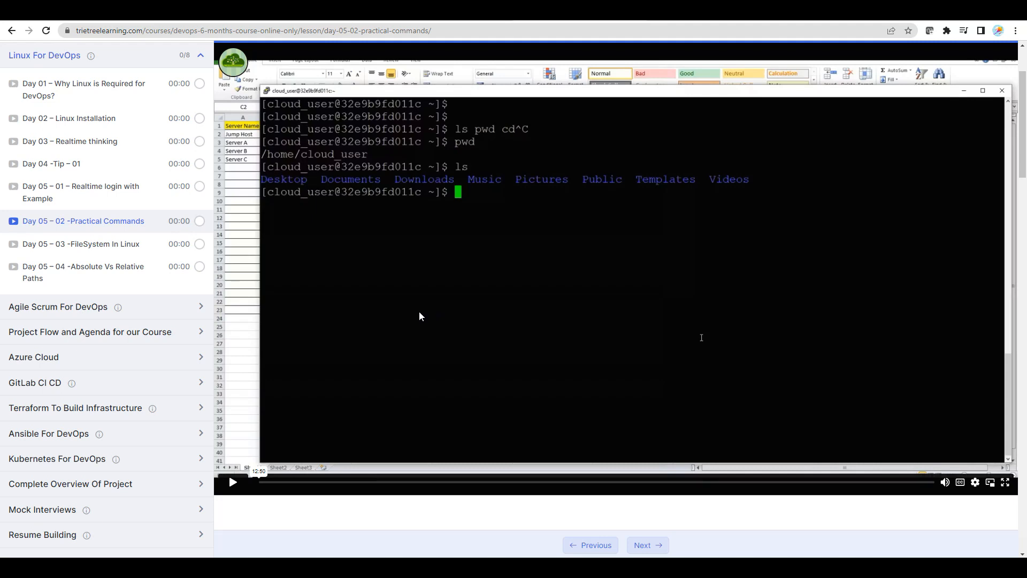
pyautogui.moveTo(412, 324)
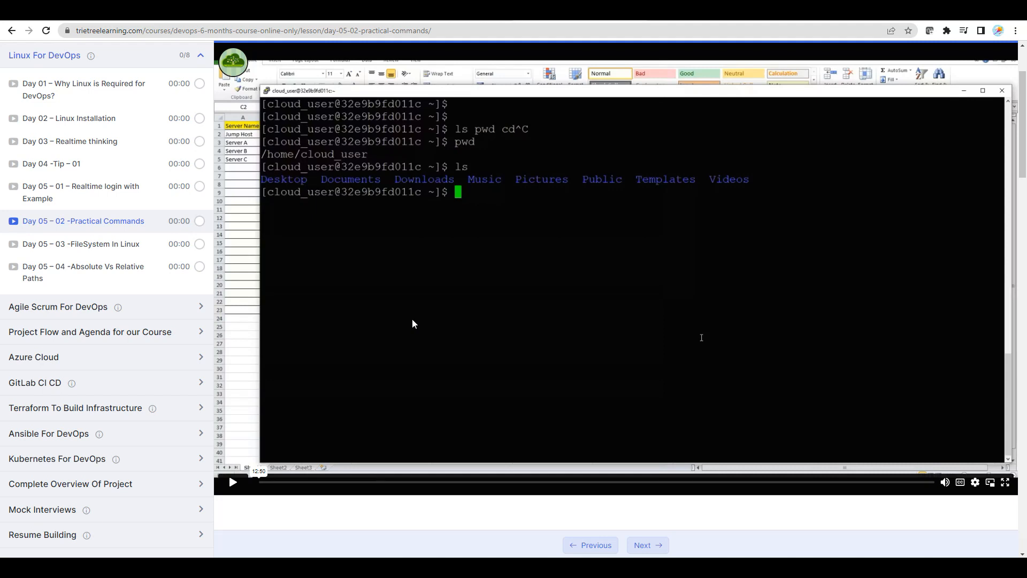
pyautogui.moveTo(413, 321)
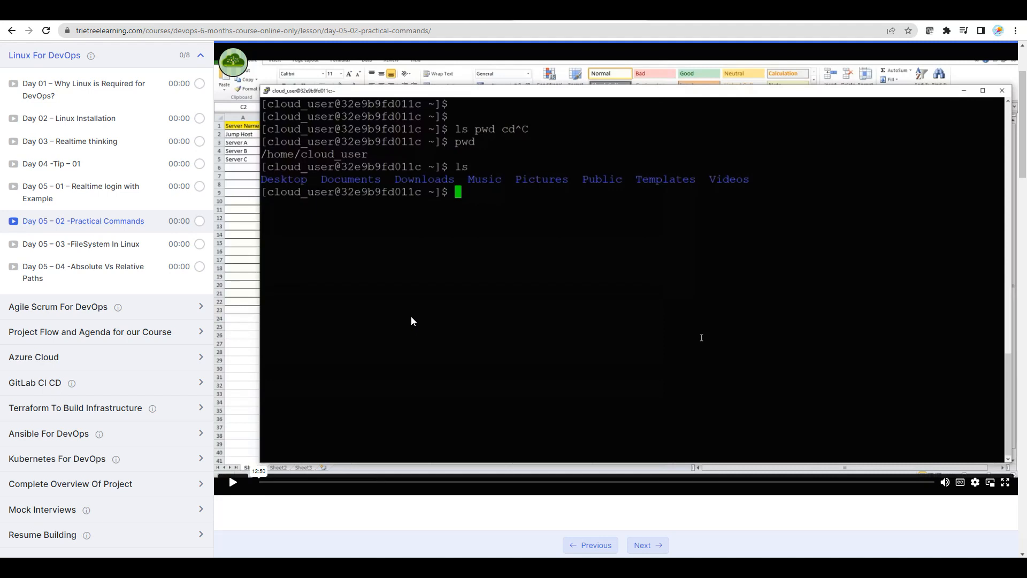
pyautogui.moveTo(383, 315)
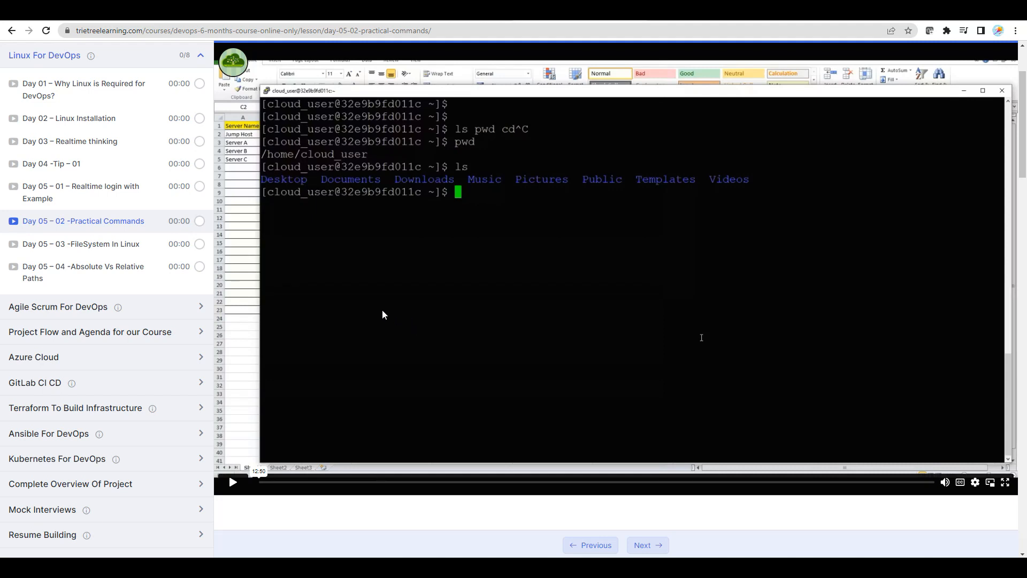
pyautogui.moveTo(377, 323)
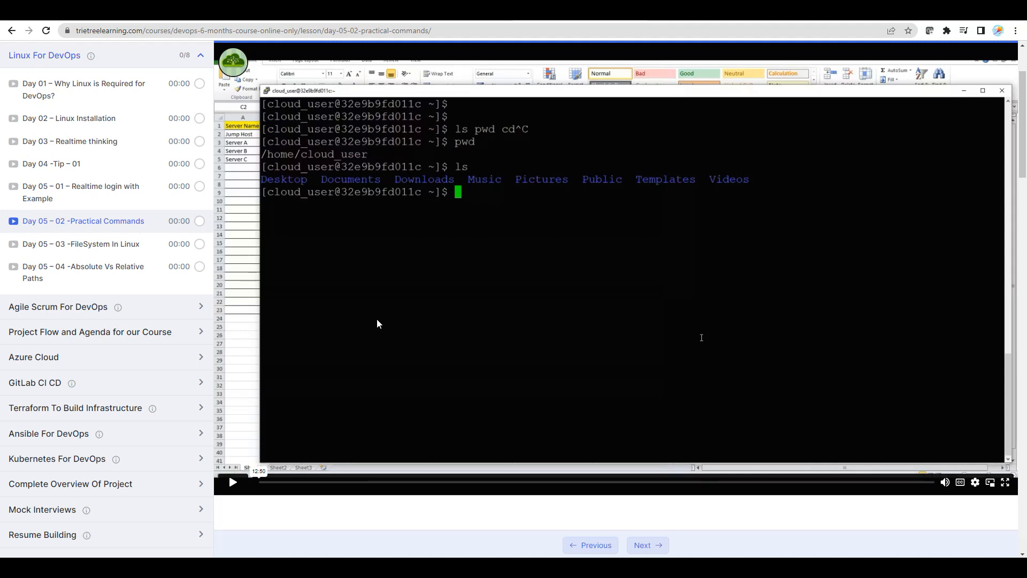
pyautogui.moveTo(518, 344)
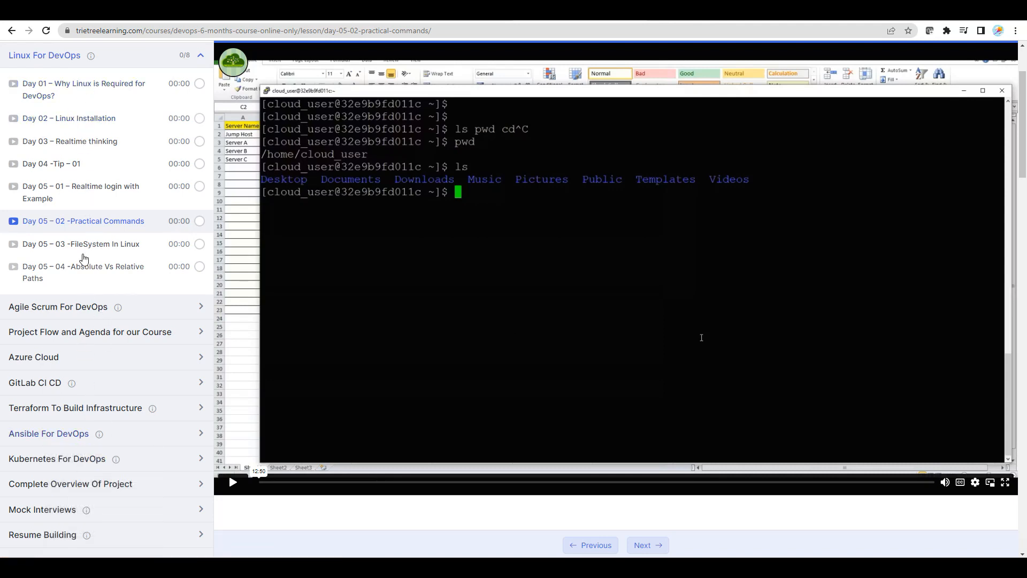
pyautogui.moveTo(459, 322)
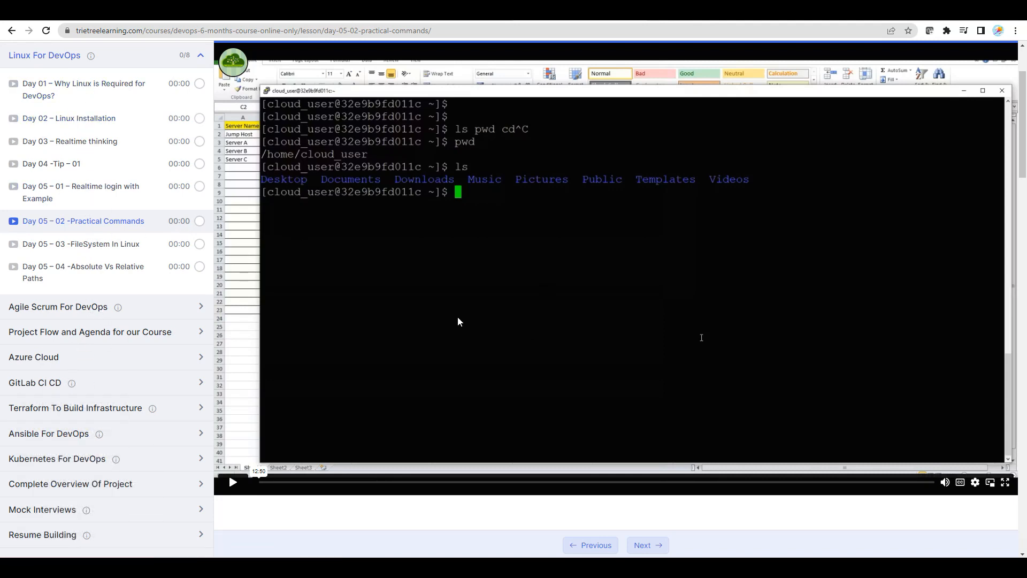
pyautogui.moveTo(57, 80)
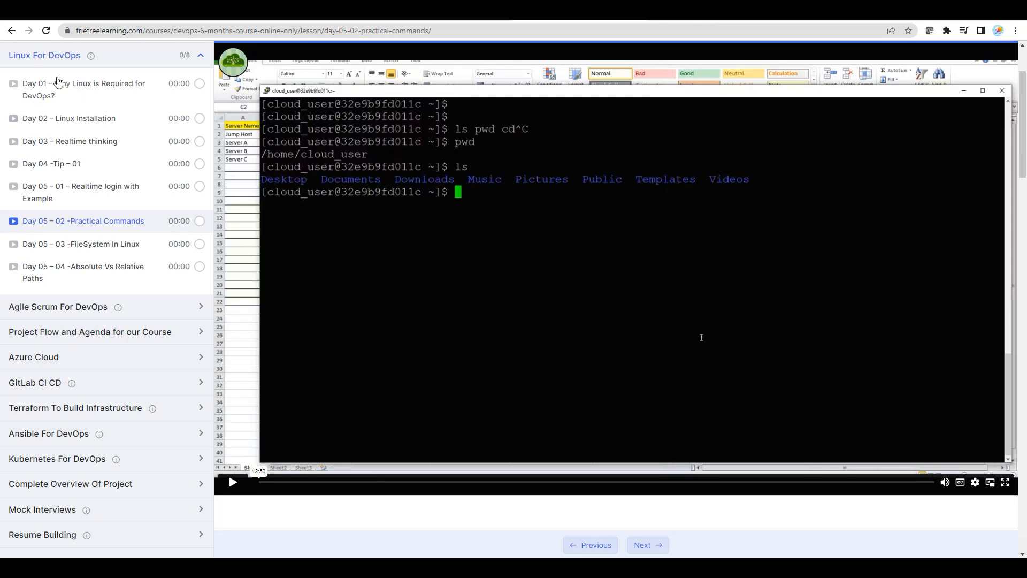
pyautogui.moveTo(403, 325)
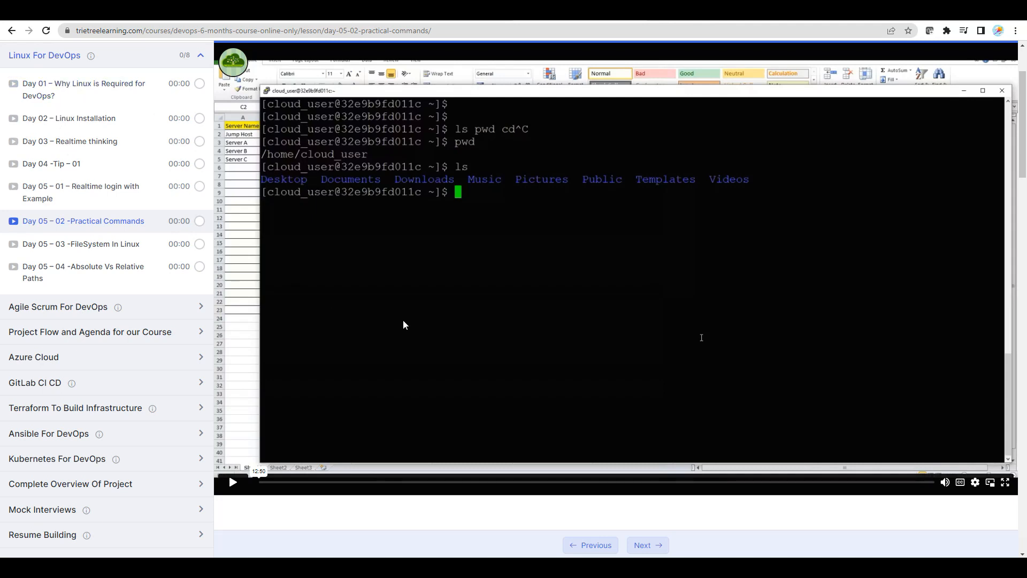
pyautogui.moveTo(514, 302)
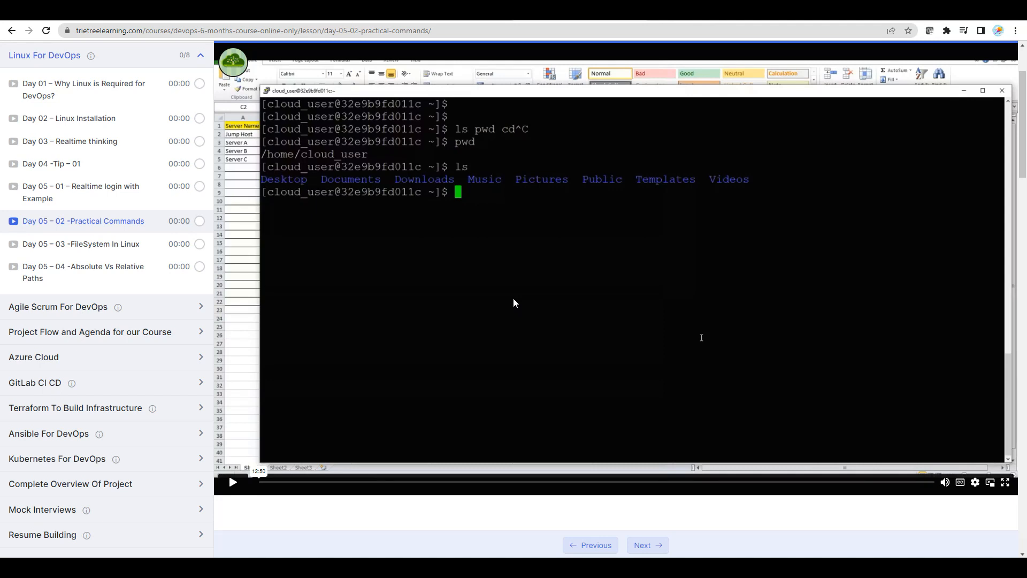
pyautogui.moveTo(486, 315)
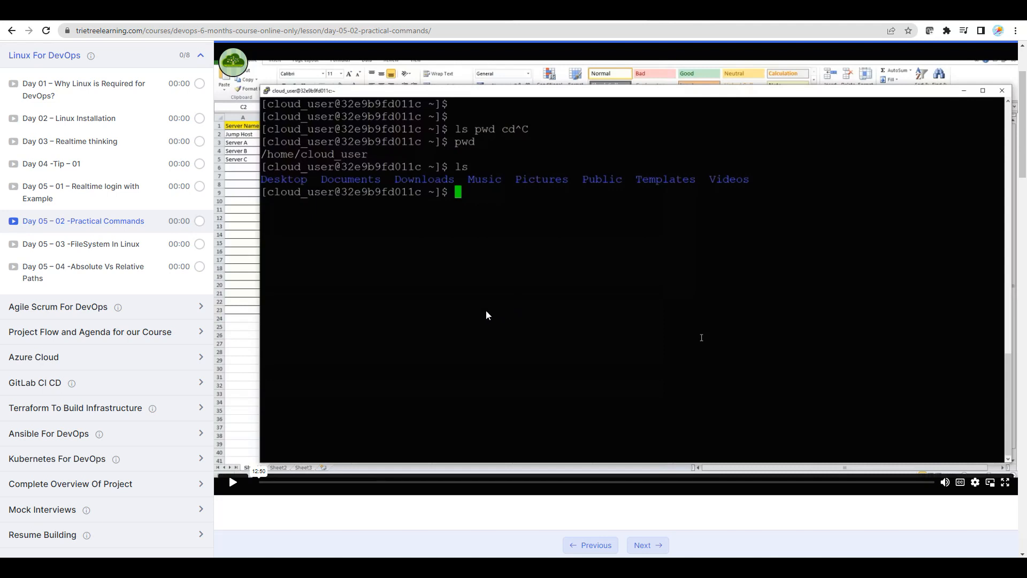
pyautogui.moveTo(385, 312)
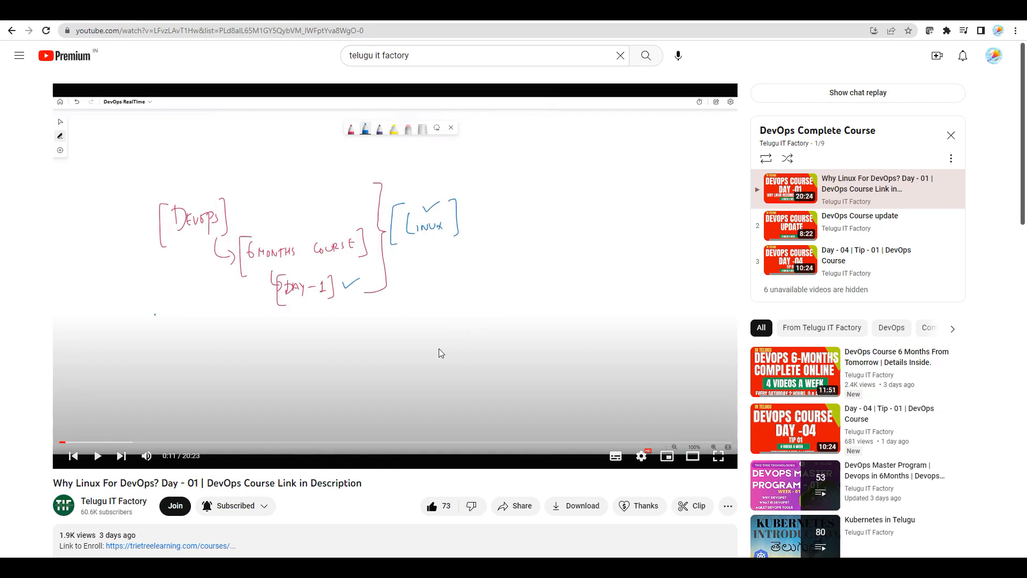
pyautogui.moveTo(797, 306)
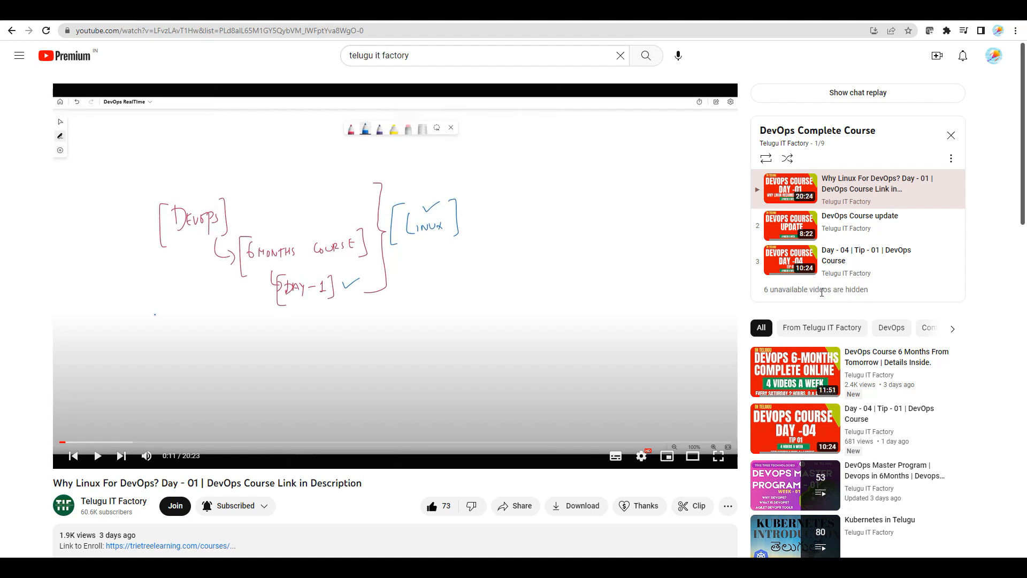
pyautogui.moveTo(440, 292)
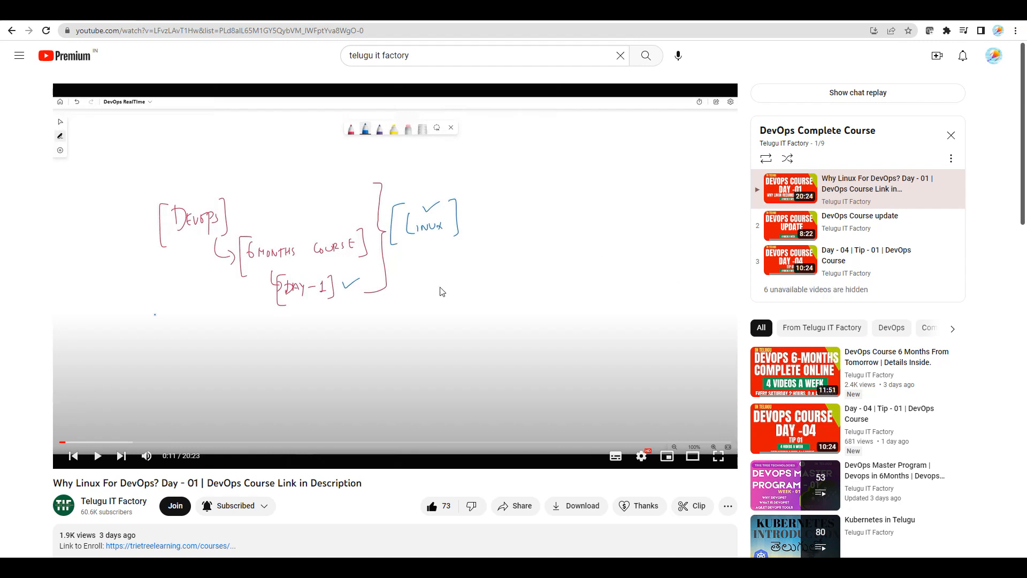
pyautogui.moveTo(597, 296)
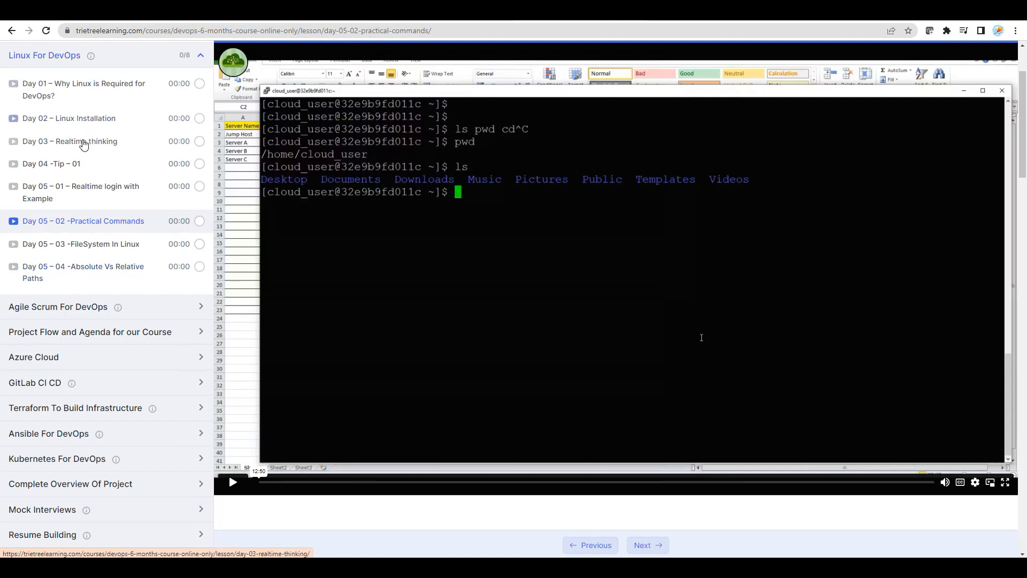
pyautogui.moveTo(52, 272)
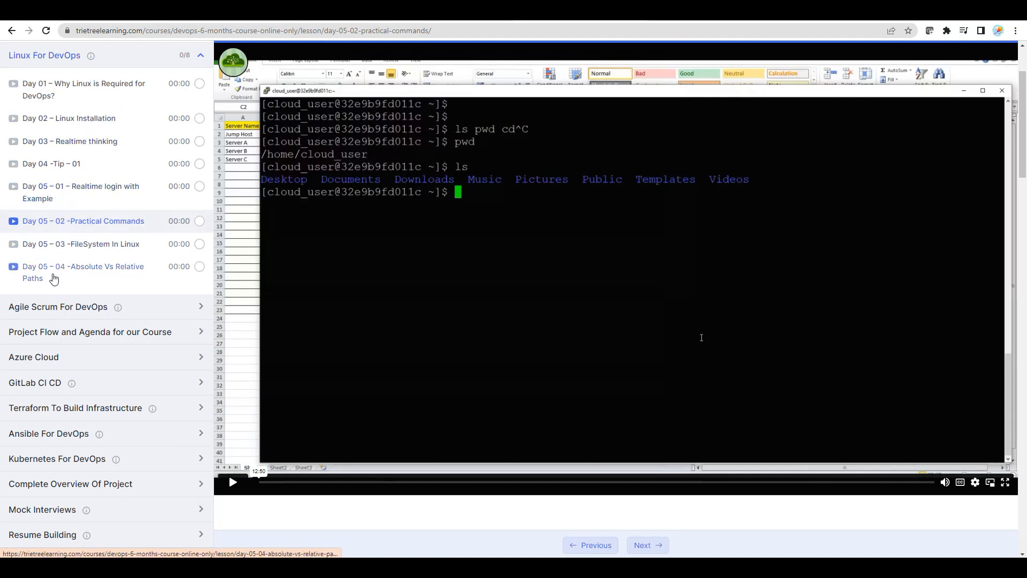
pyautogui.moveTo(102, 300)
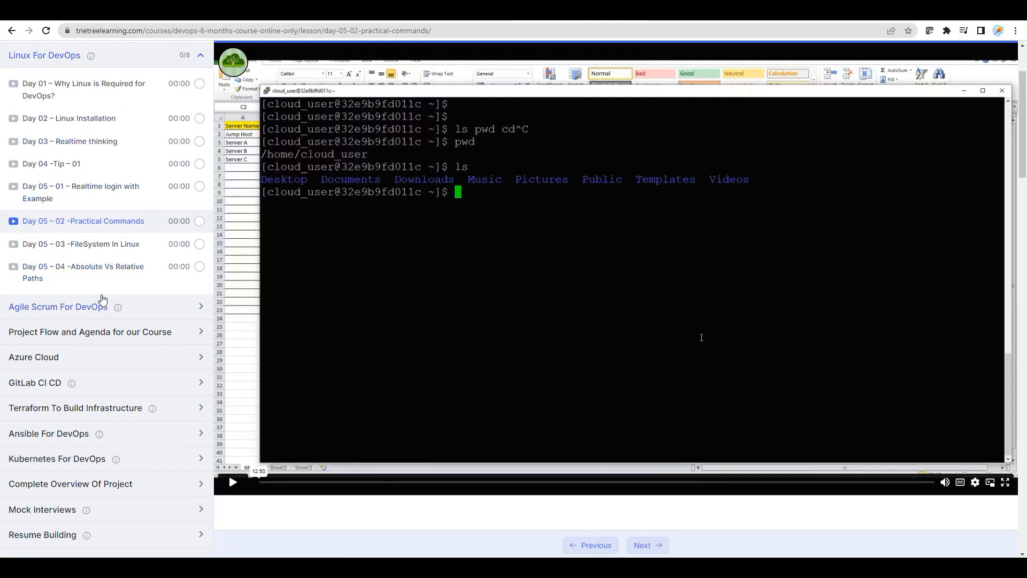
pyautogui.moveTo(580, 311)
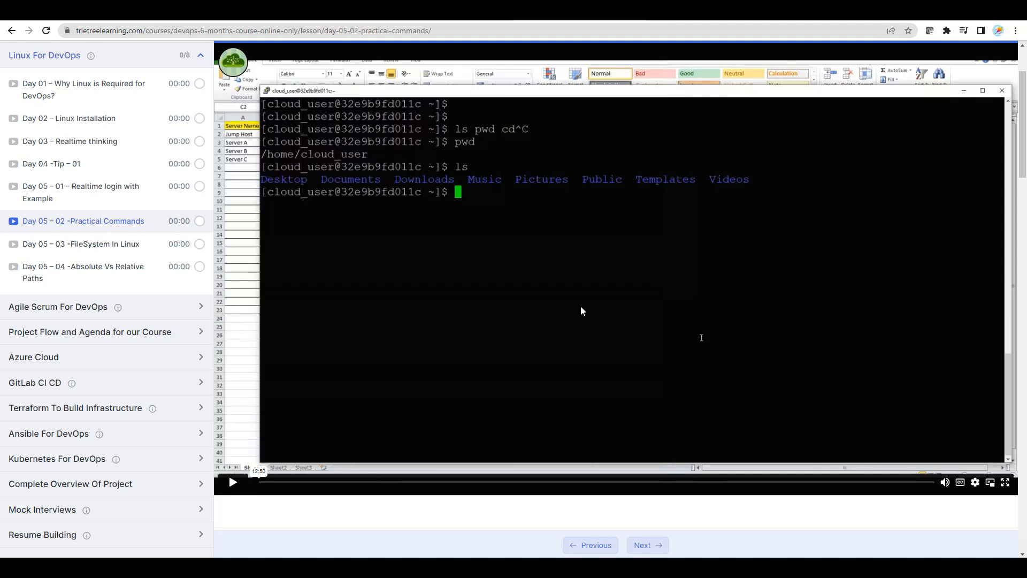
pyautogui.moveTo(577, 306)
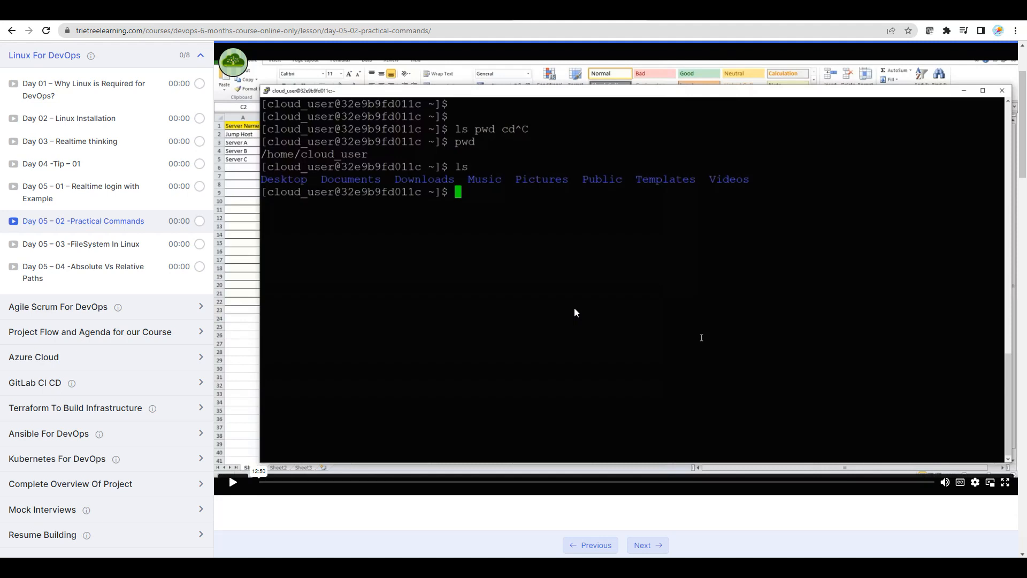
pyautogui.moveTo(426, 316)
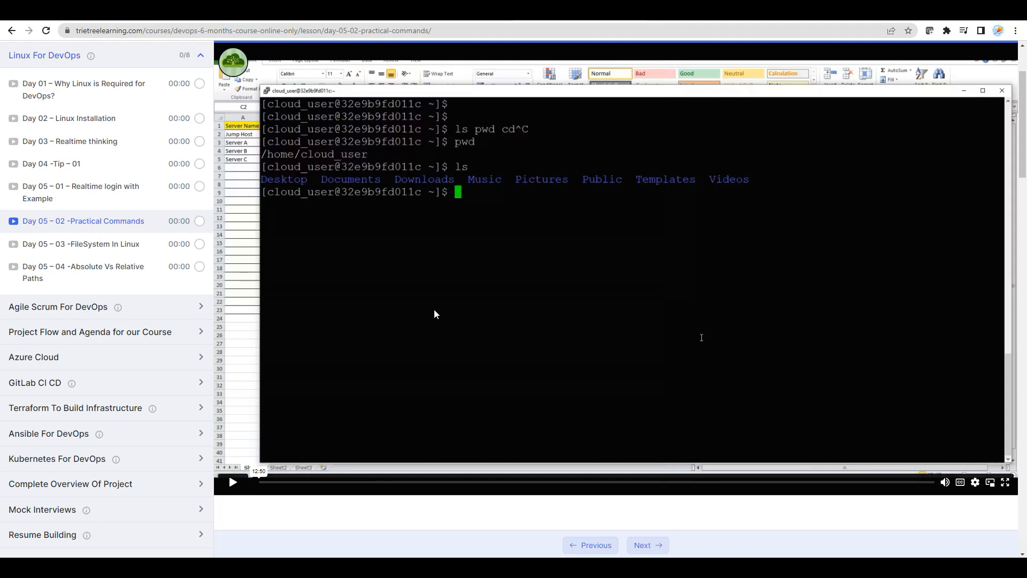
pyautogui.moveTo(431, 307)
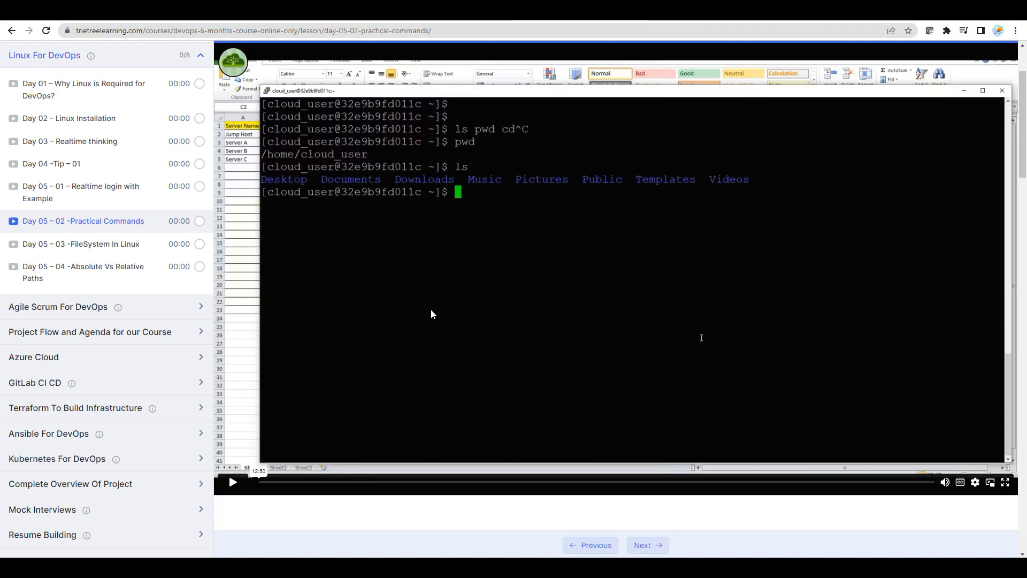
pyautogui.moveTo(1011, 511)
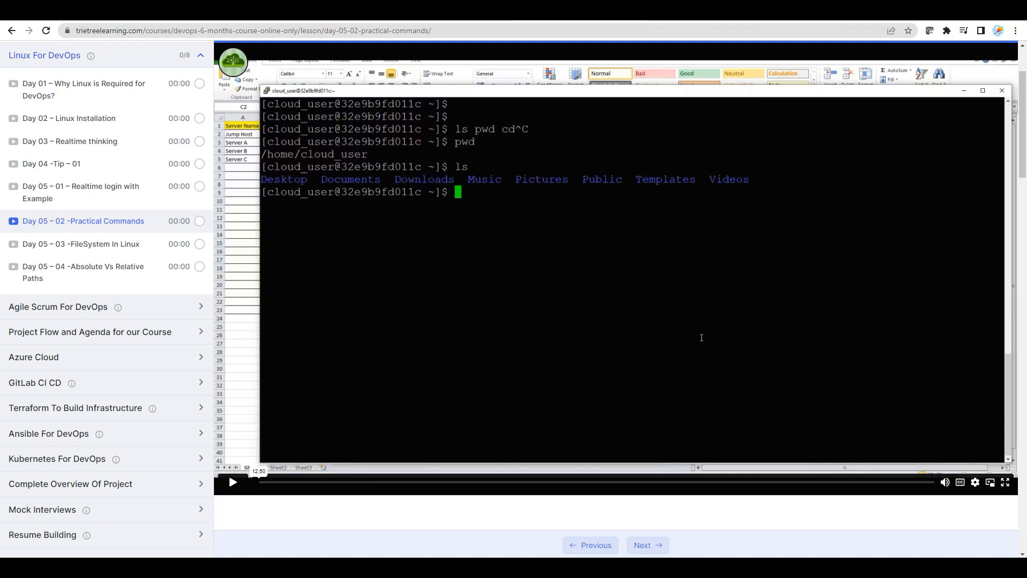
pyautogui.moveTo(990, 549)
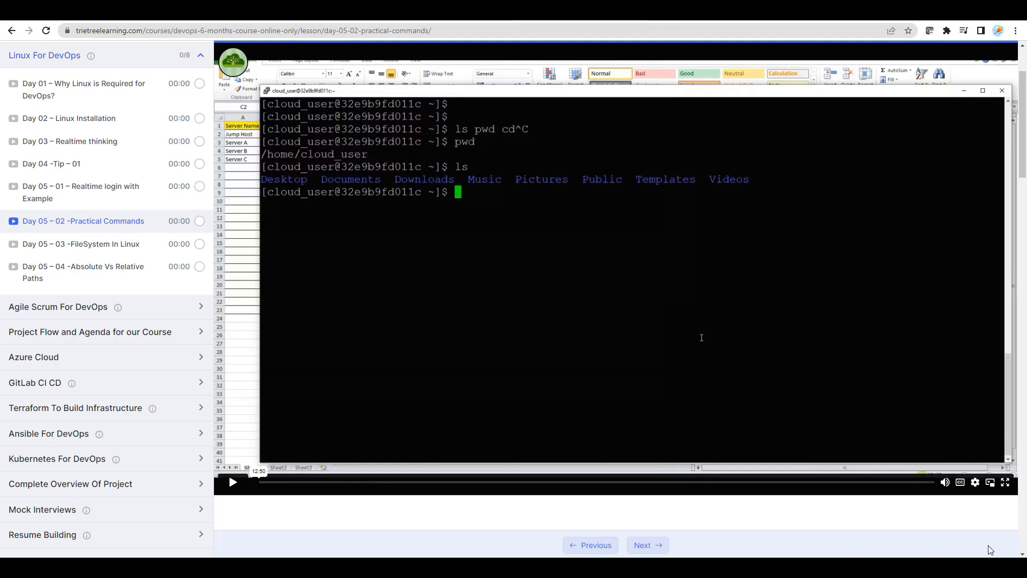